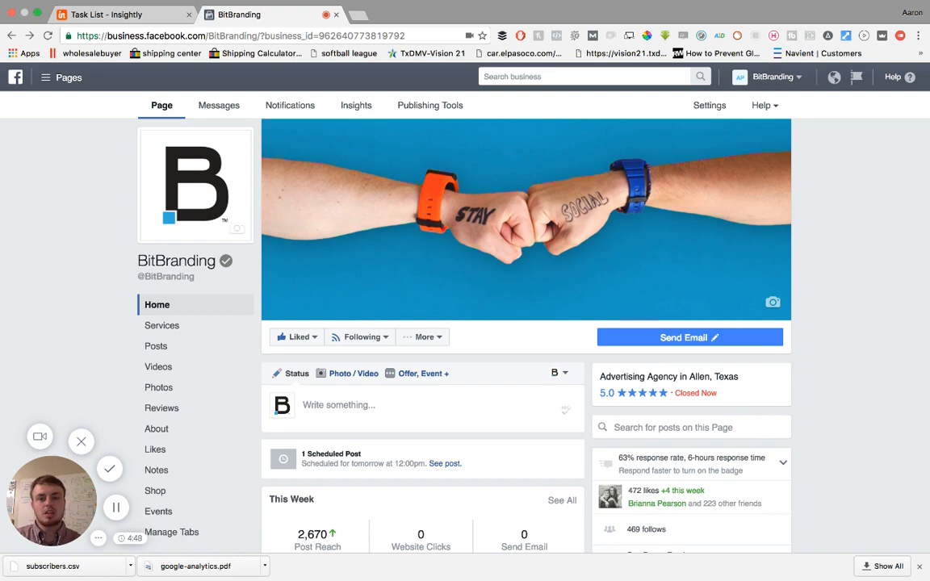
Scroll down the BitBranding page to reach its tabs area.
{"action": "scroll", "scroll_direction": "down", "scroll_amount": 3}
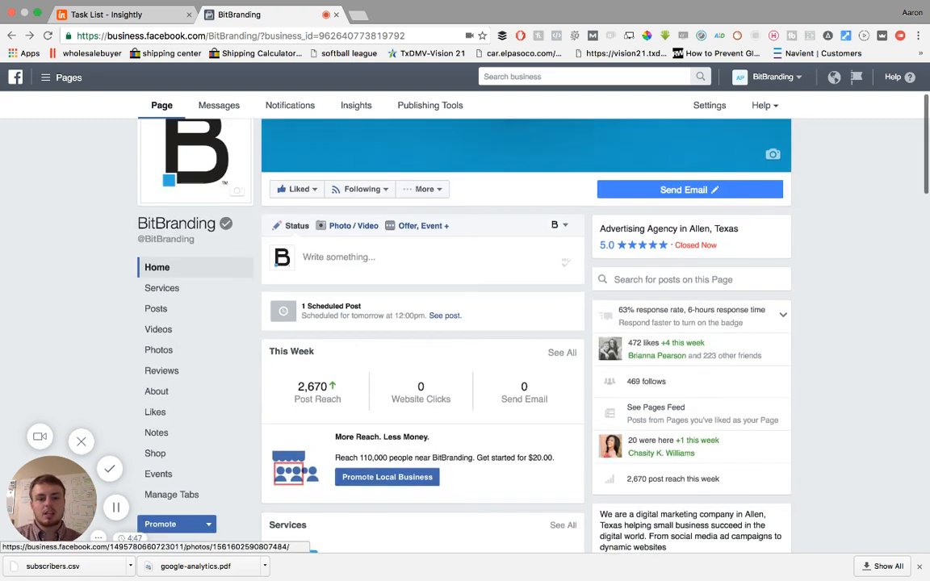
{"action": "scroll", "scroll_direction": "down", "scroll_amount": 3}
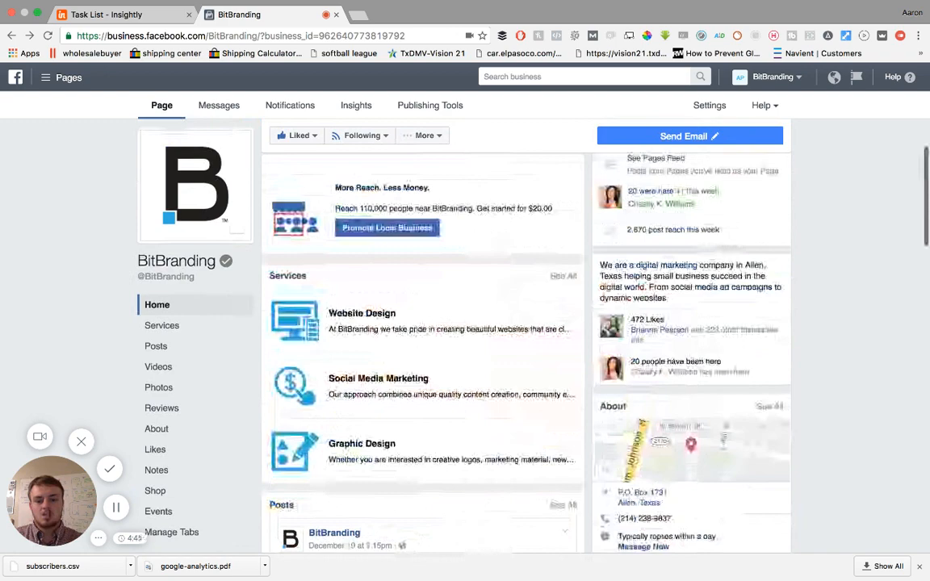
{"action": "scroll", "scroll_direction": "down", "scroll_amount": 3}
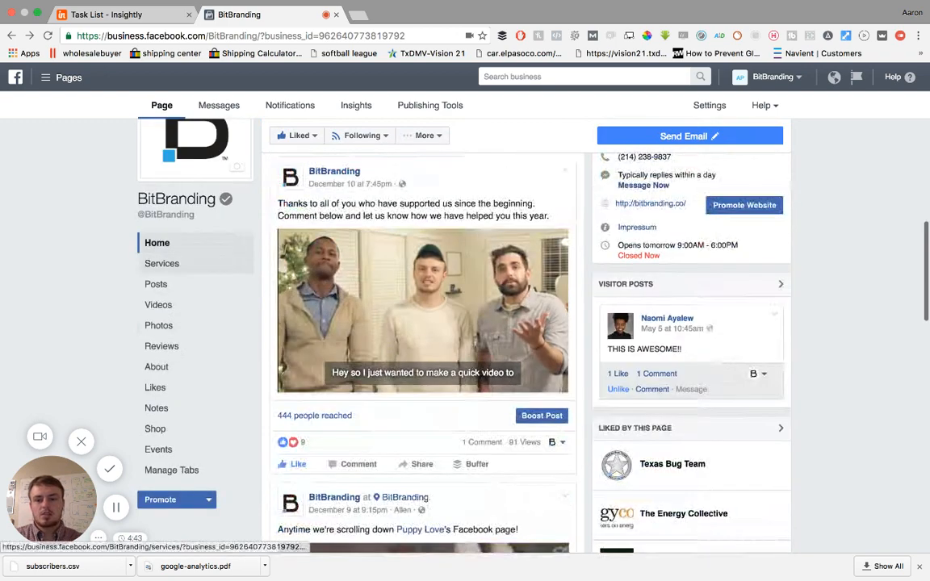
{"action": "scroll", "scroll_direction": "down", "scroll_amount": 3}
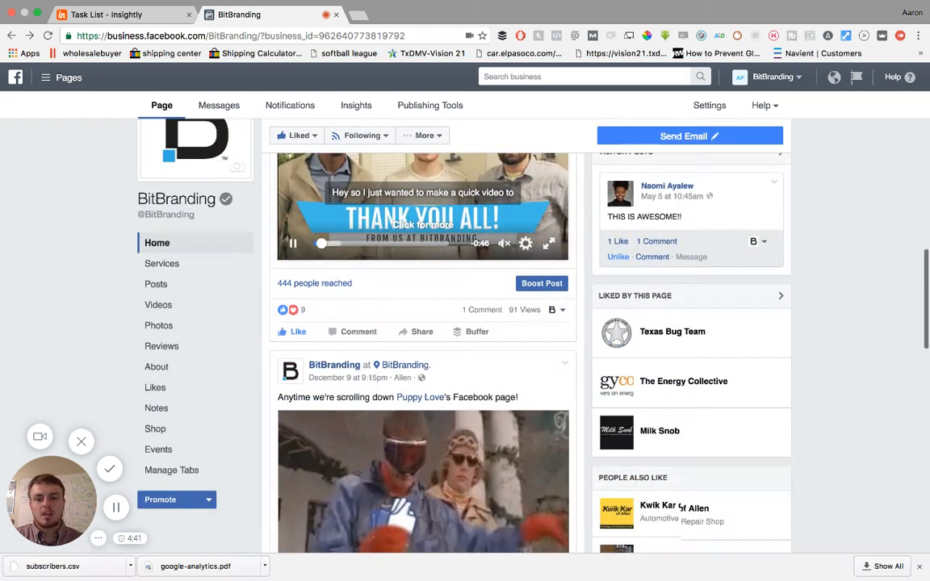
{"action": "scroll", "scroll_direction": "down", "scroll_amount": 3}
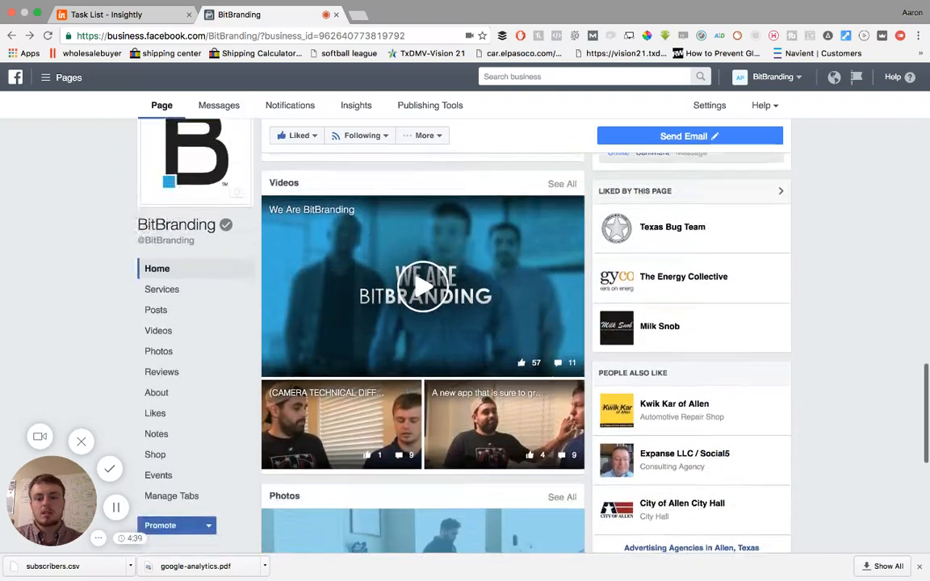
{"action": "scroll", "scroll_direction": "down", "scroll_amount": 3}
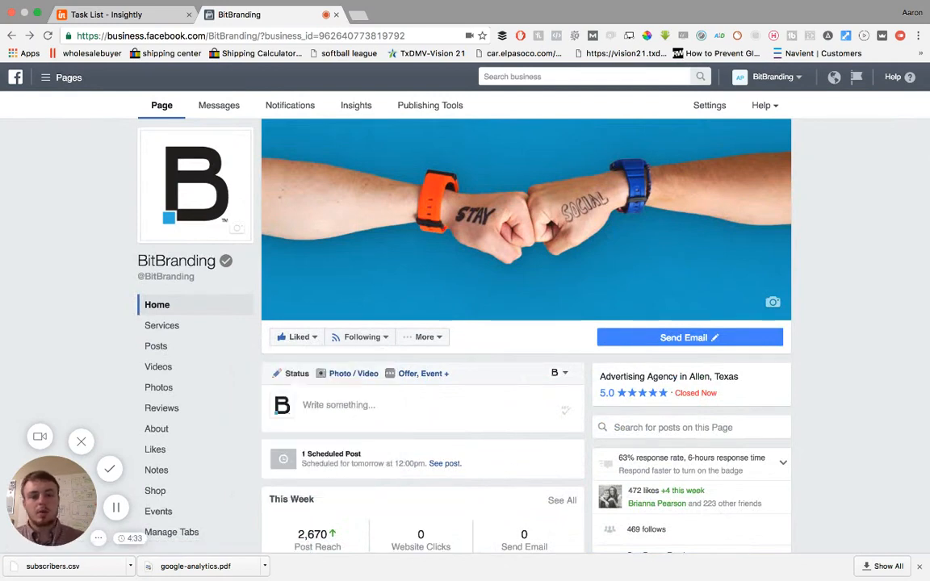
{"action": "scroll", "scroll_direction": "down", "scroll_amount": 3}
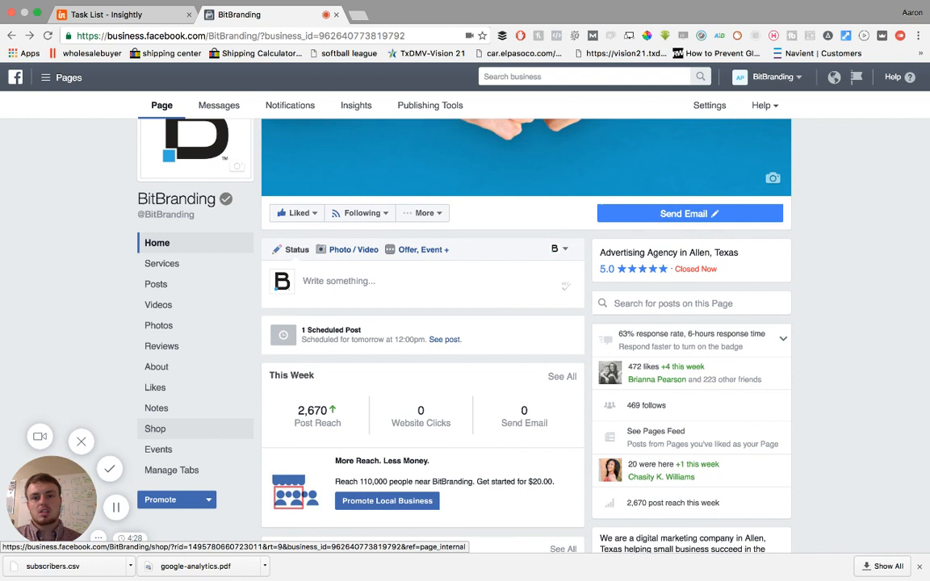
{"action": "mouse_move", "coordinate": [159, 326]}
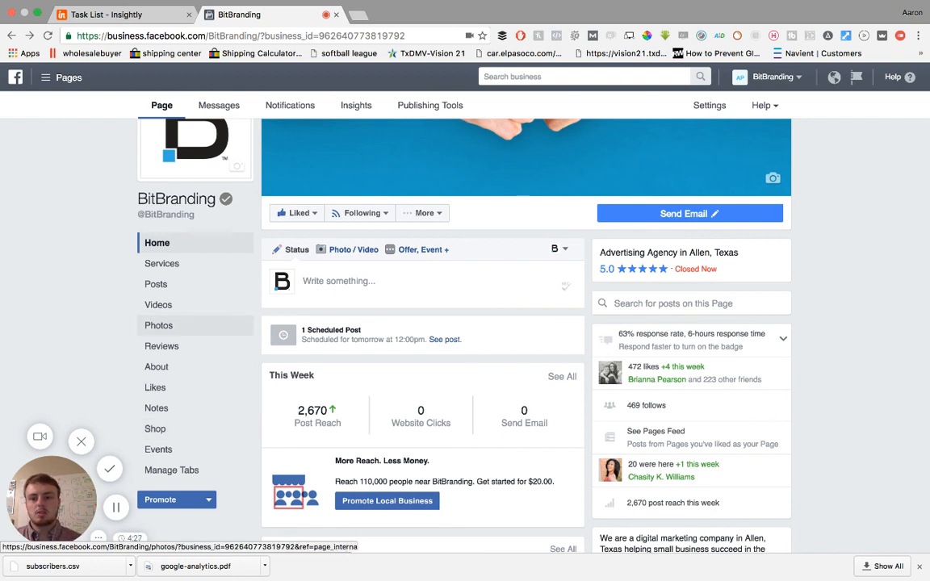
{"action": "scroll", "scroll_direction": "down", "scroll_amount": 3}
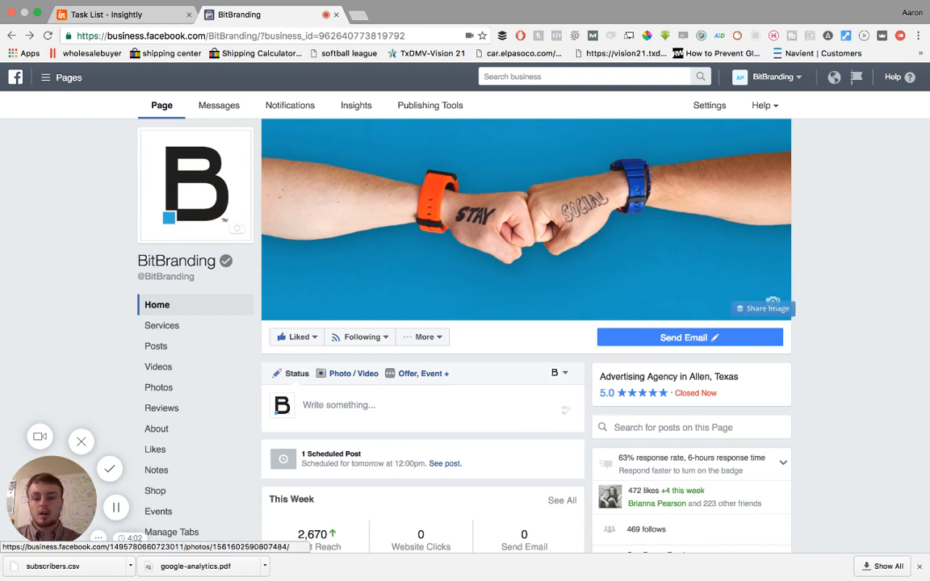
{"action": "scroll", "scroll_direction": "down", "scroll_amount": 3}
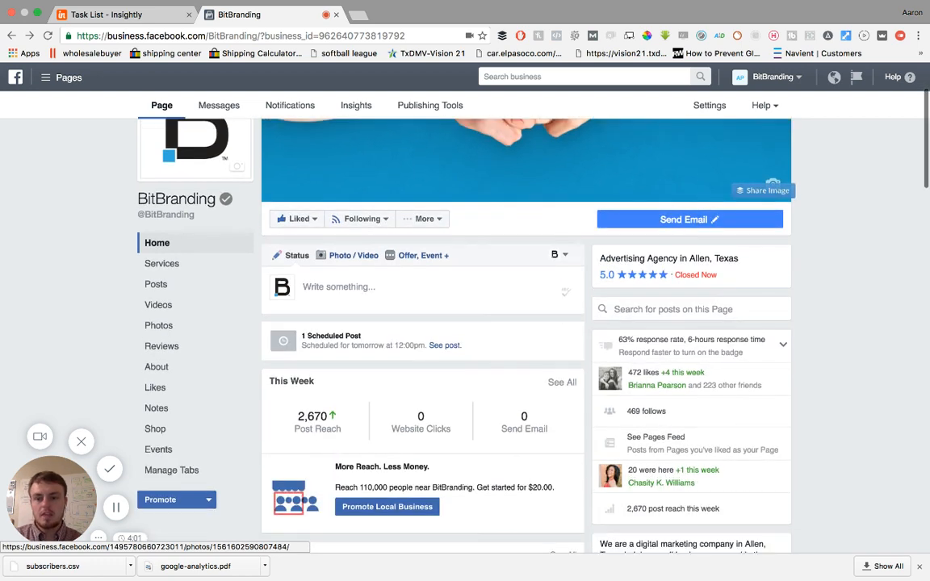
{"action": "scroll", "scroll_direction": "down", "scroll_amount": 3}
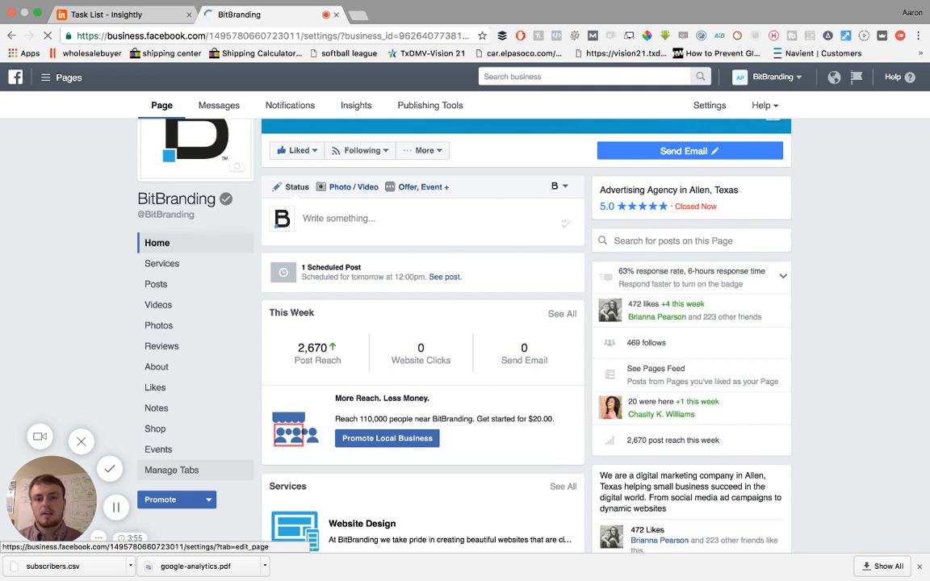
Go to Manage Tabs > Edit Page settings and reach the Templates and Tabs sections.
{"action": "left_click", "coordinate": [707, 105]}
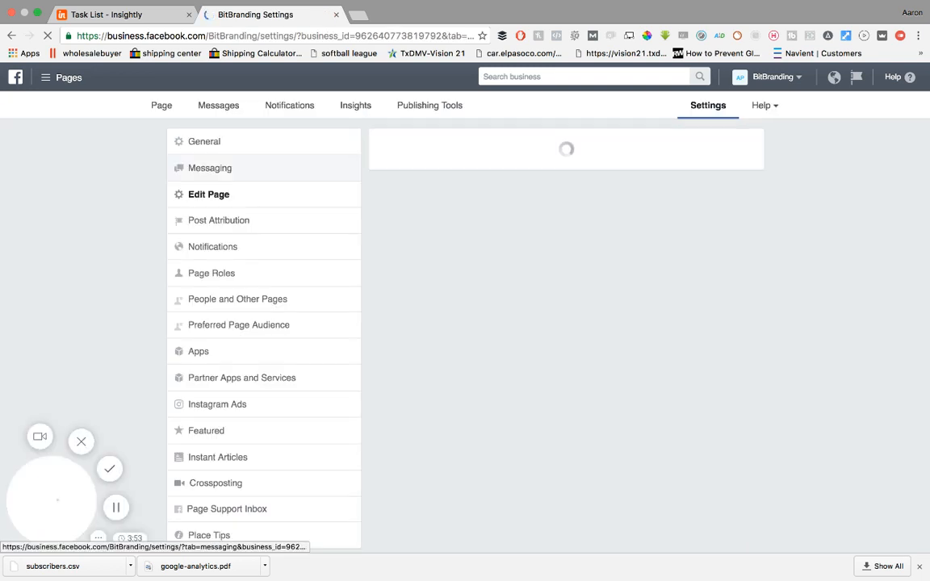
{"action": "left_click", "coordinate": [208, 194]}
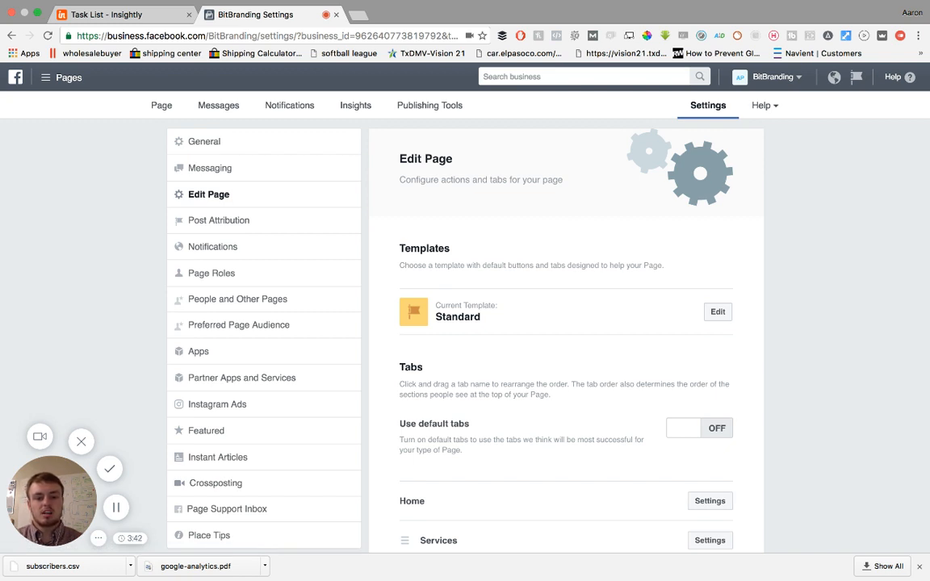
{"action": "scroll", "scroll_direction": "down", "scroll_amount": 3}
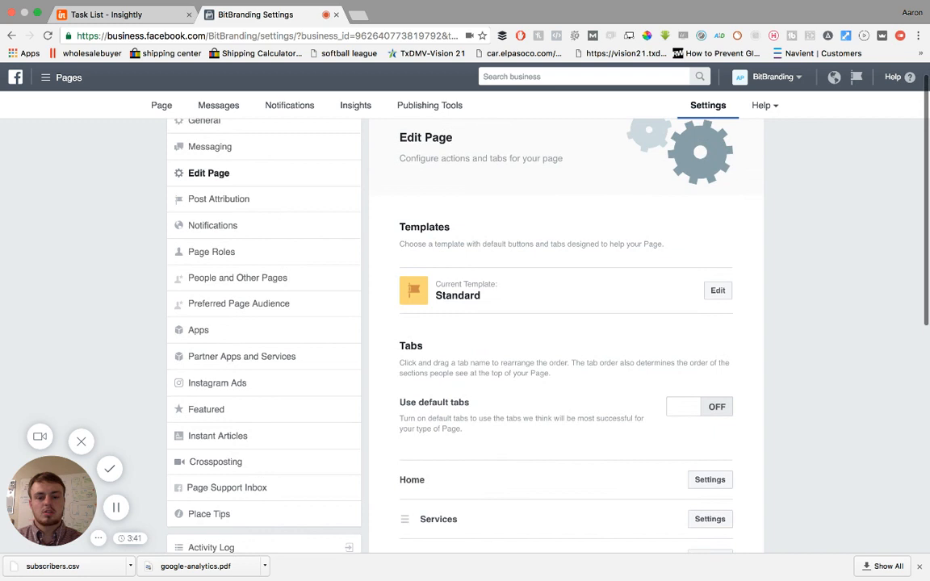
{"action": "scroll", "scroll_direction": "down", "scroll_amount": 3}
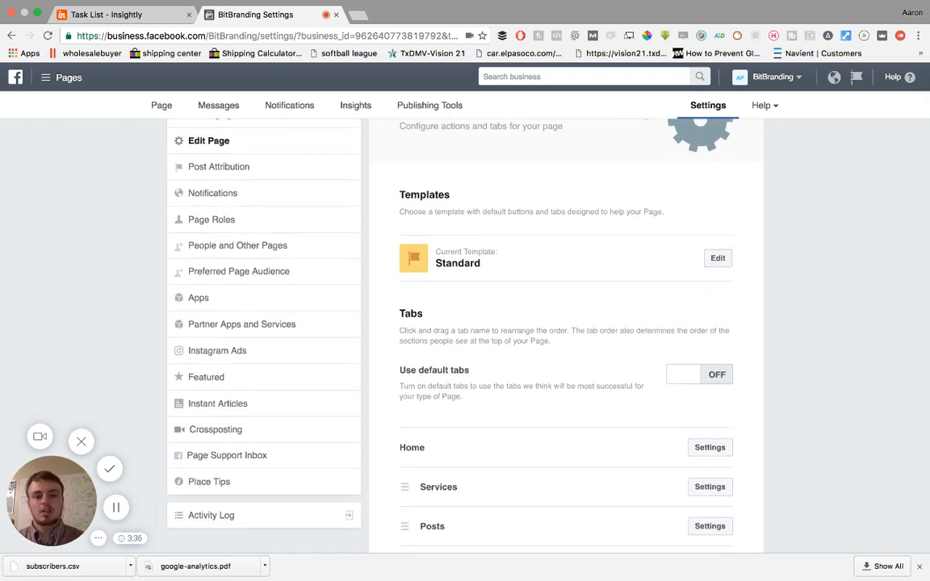
Browse the template gallery and view the Professional Services template details.
{"action": "left_click", "coordinate": [717, 258]}
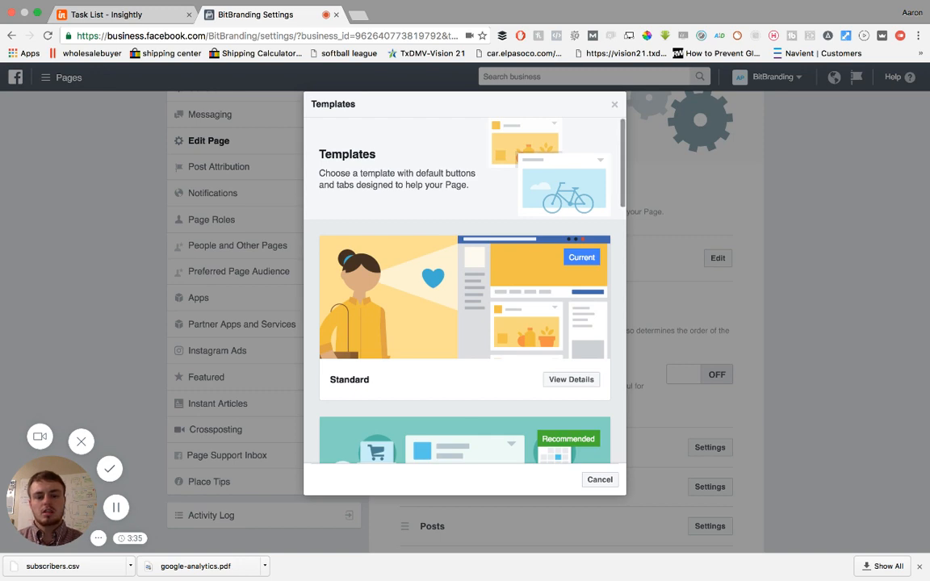
{"action": "scroll", "scroll_direction": "down", "scroll_amount": 3}
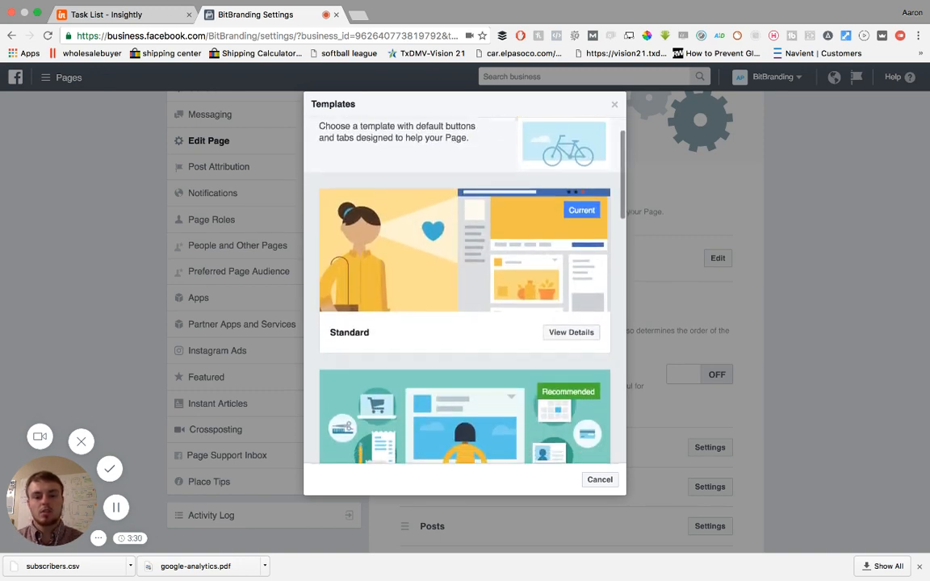
{"action": "scroll", "scroll_direction": "down", "scroll_amount": 3}
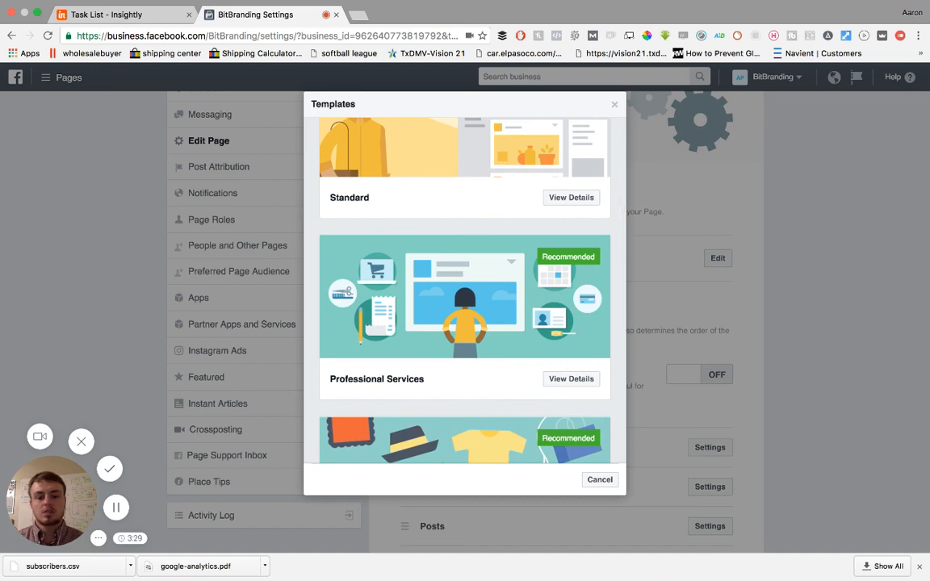
{"action": "left_click", "coordinate": [572, 378]}
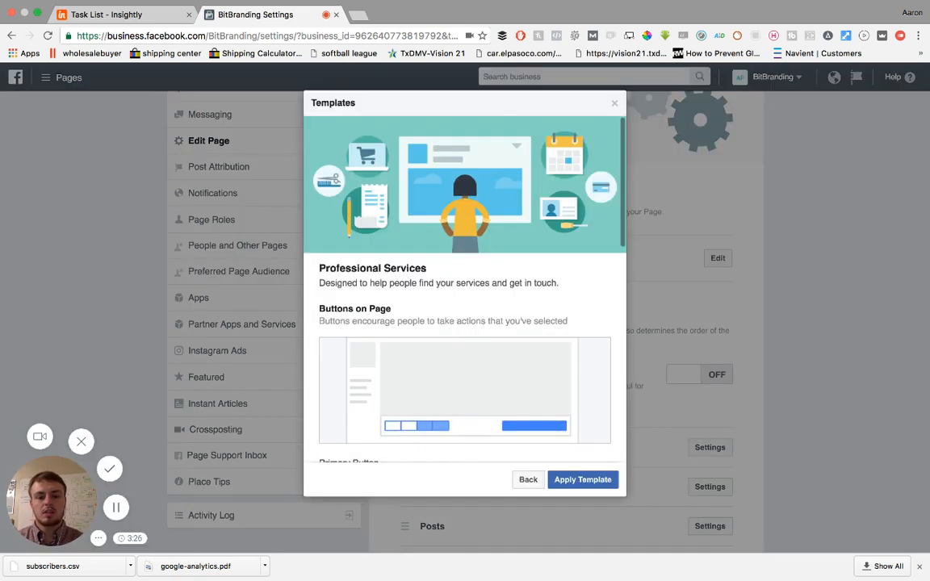
{"action": "scroll", "scroll_direction": "down", "scroll_amount": 3}
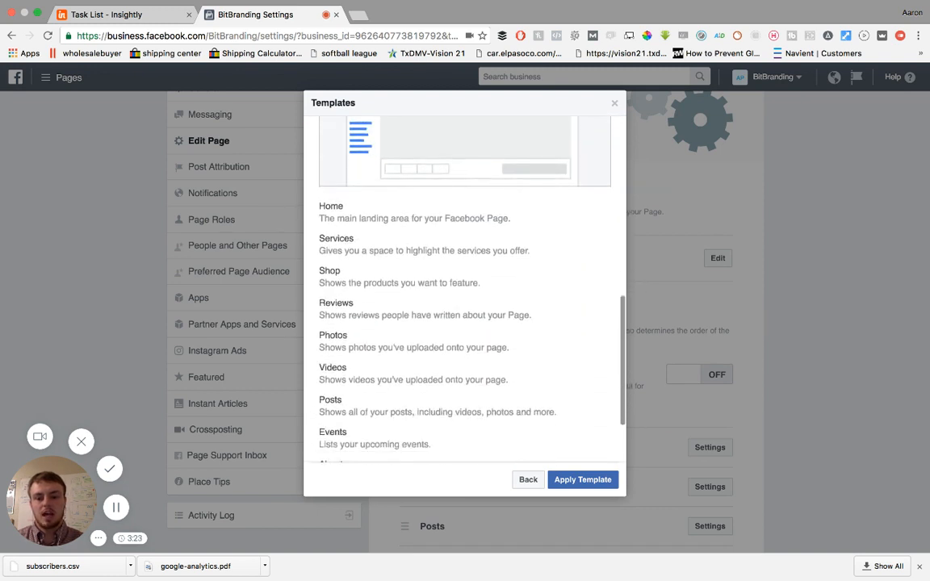
{"action": "scroll", "scroll_direction": "down", "scroll_amount": 3}
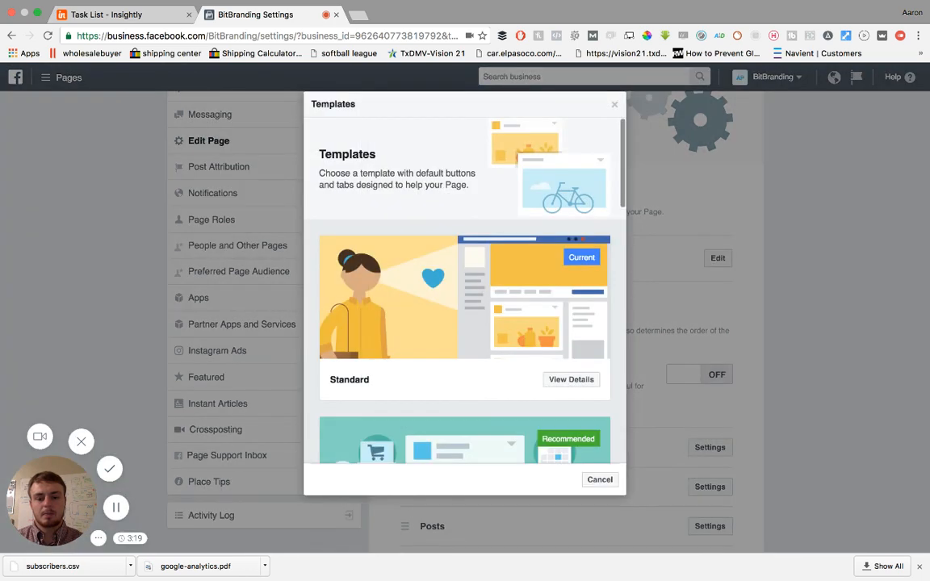
Scroll through the Shopping, Business, Venues and Politicians templates in the gallery.
{"action": "scroll", "scroll_direction": "down", "scroll_amount": 3}
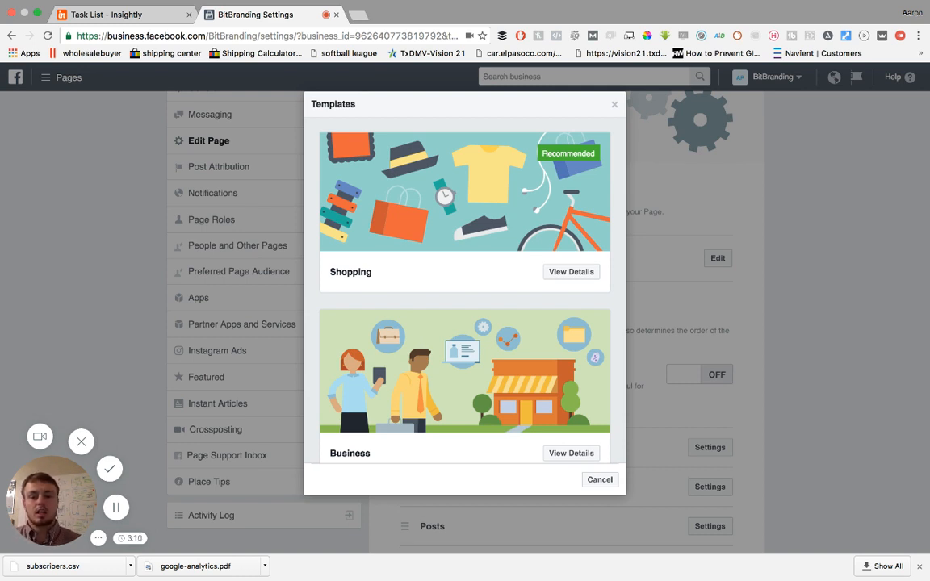
{"action": "scroll", "scroll_direction": "down", "scroll_amount": 3}
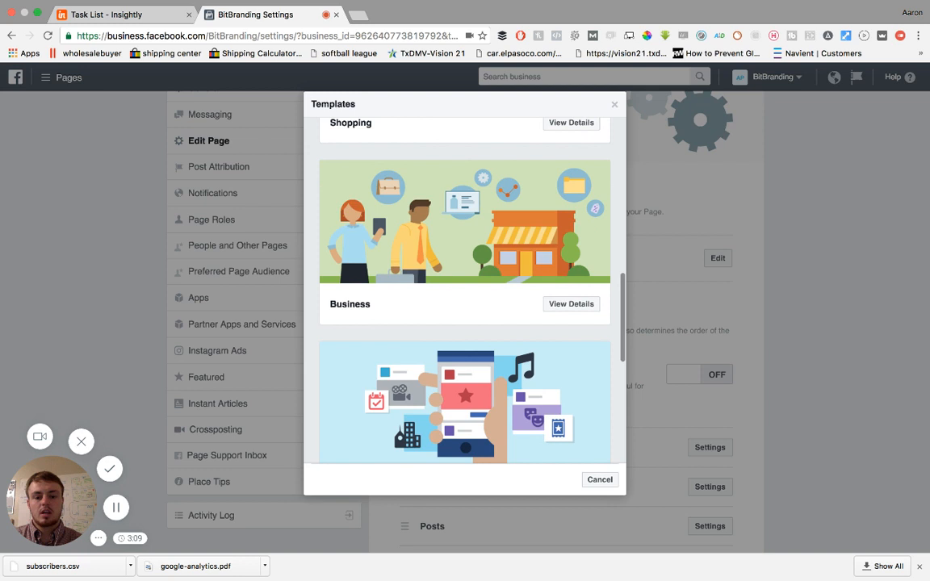
{"action": "scroll", "scroll_direction": "down", "scroll_amount": 3}
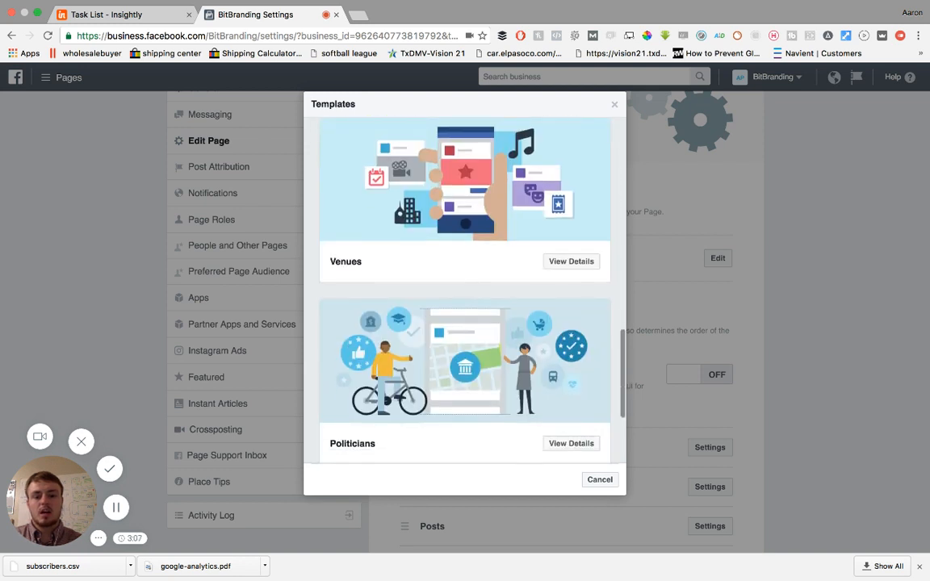
{"action": "scroll", "scroll_direction": "down", "scroll_amount": 3}
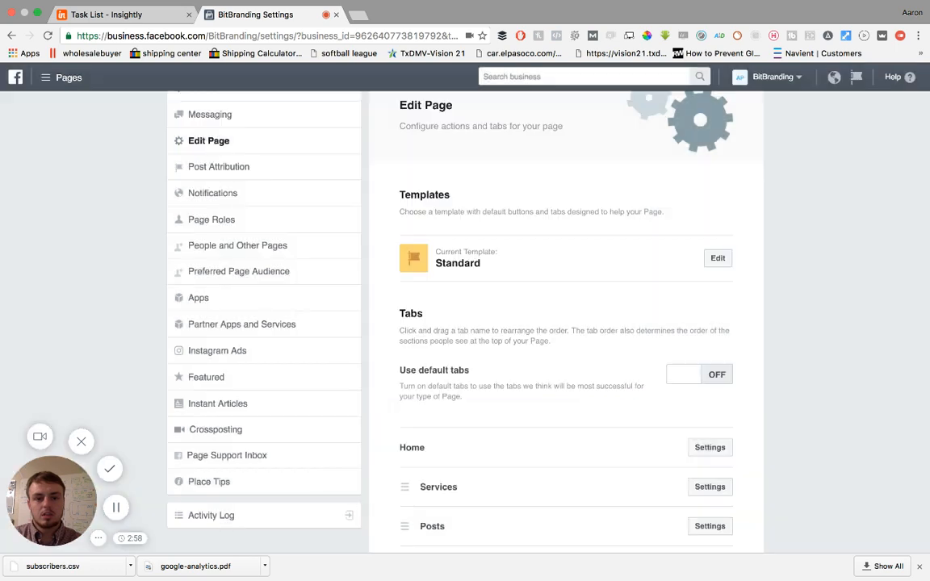
Drag the Shop tab down so it sits between Notes and Events.
{"action": "scroll", "scroll_direction": "down", "scroll_amount": 3}
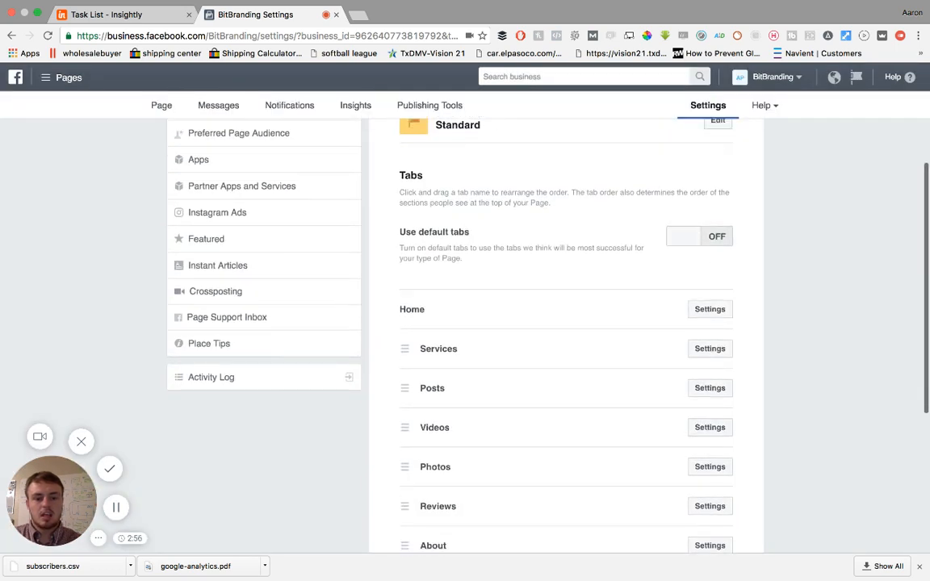
{"action": "scroll", "scroll_direction": "down", "scroll_amount": 3}
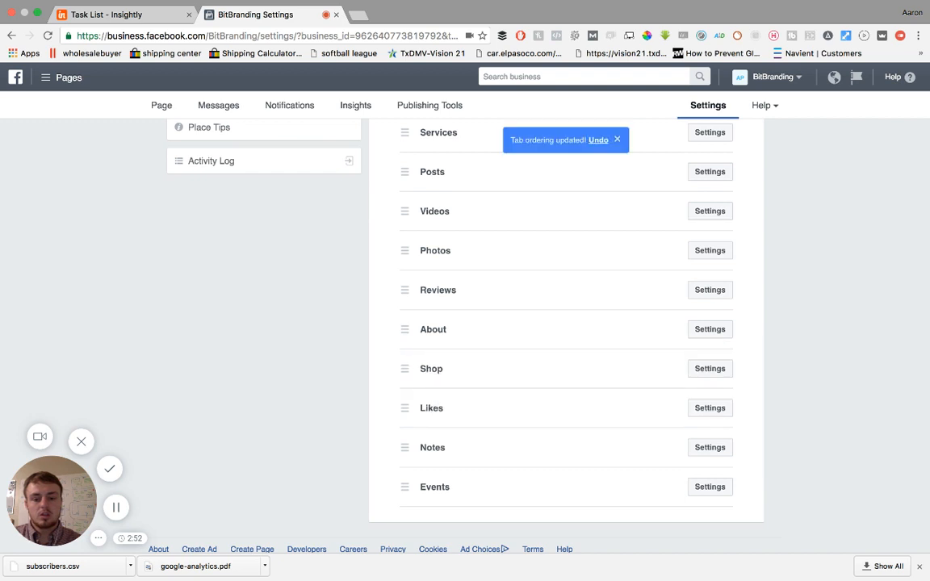
{"action": "left_click_drag", "start_coordinate": [404, 368], "coordinate": [403, 459]}
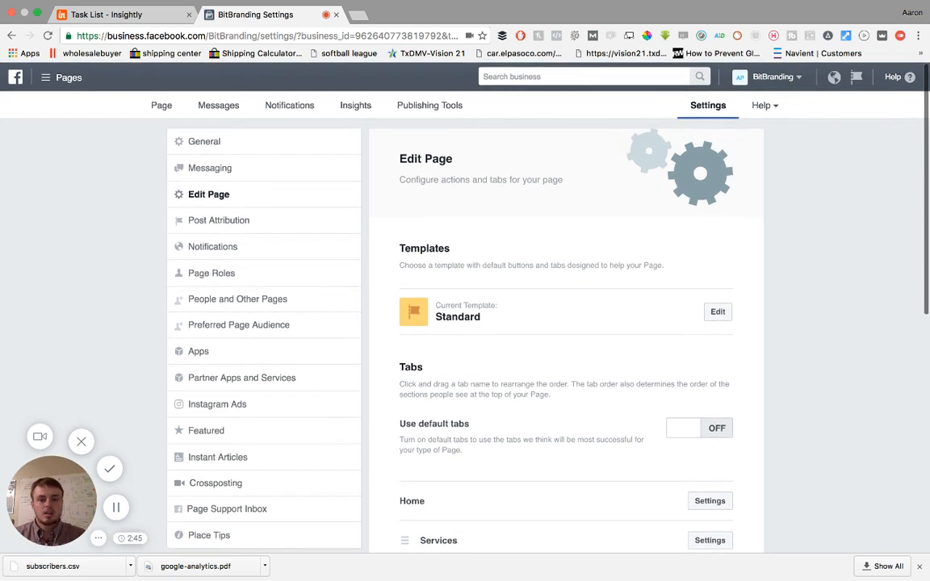
{"action": "scroll", "scroll_direction": "down", "scroll_amount": 3}
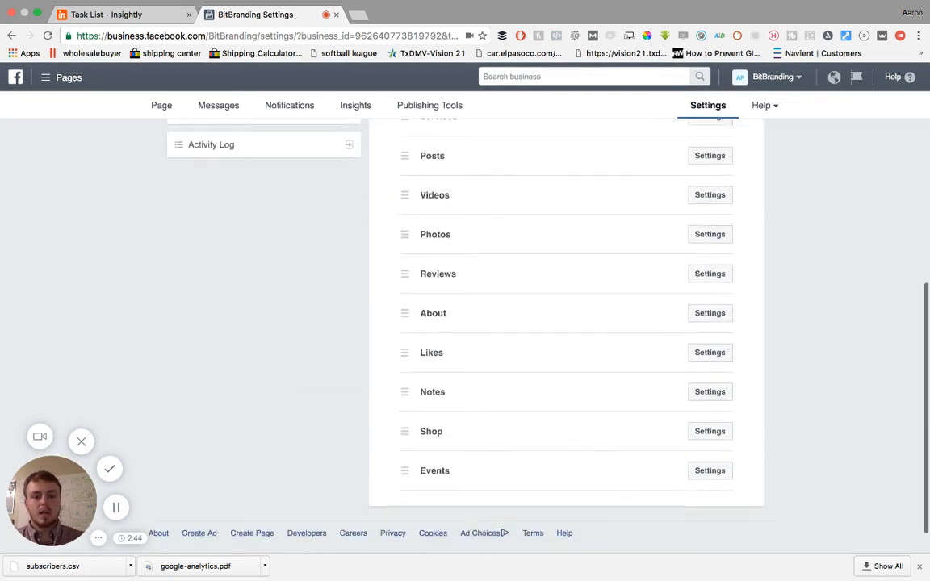